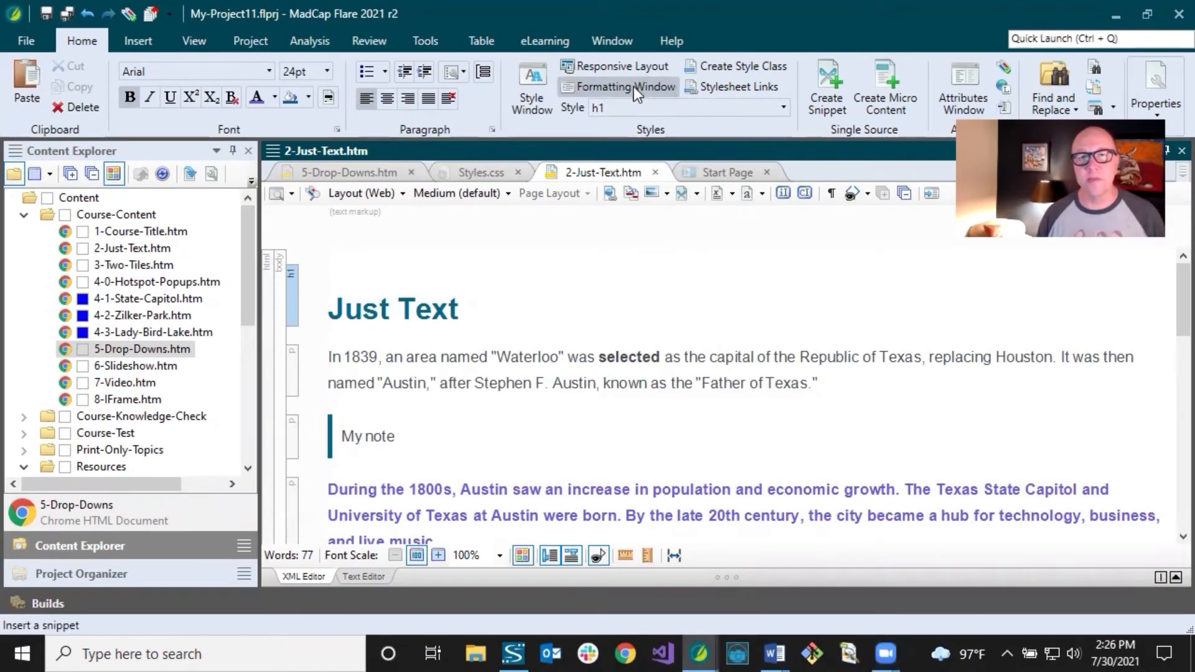
Open the Formatting window to show the heading's Styles.css and inherited body properties
{"action": "left_click", "coordinate": [962, 88]}
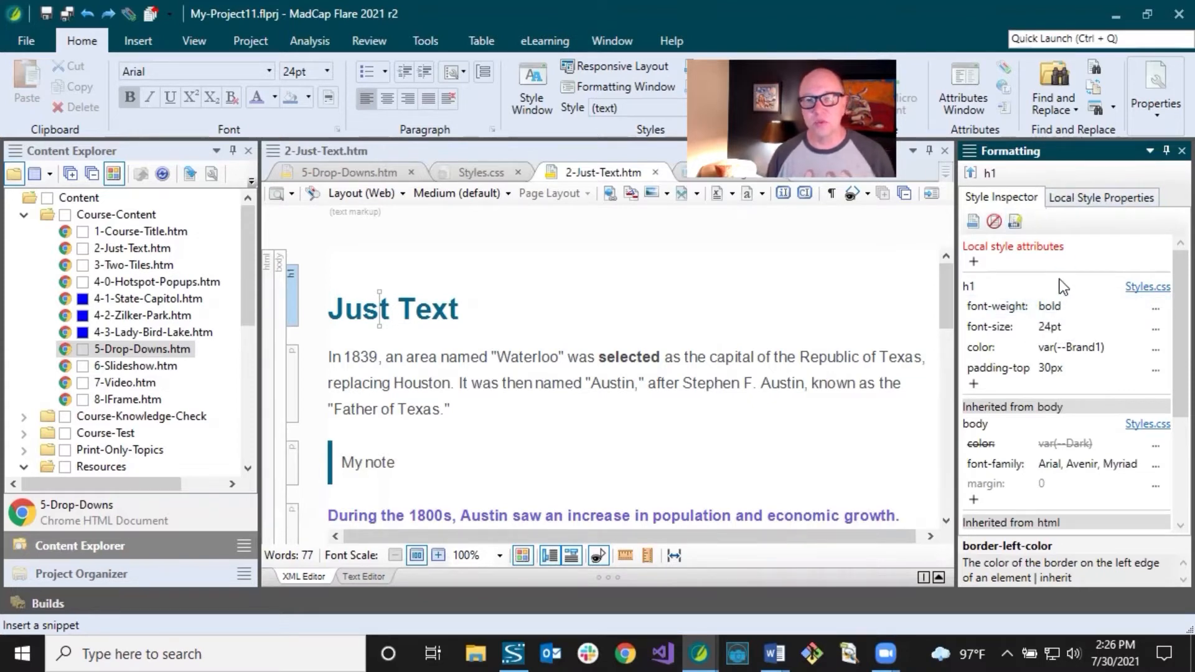
{"action": "mouse_move", "coordinate": [699, 371]}
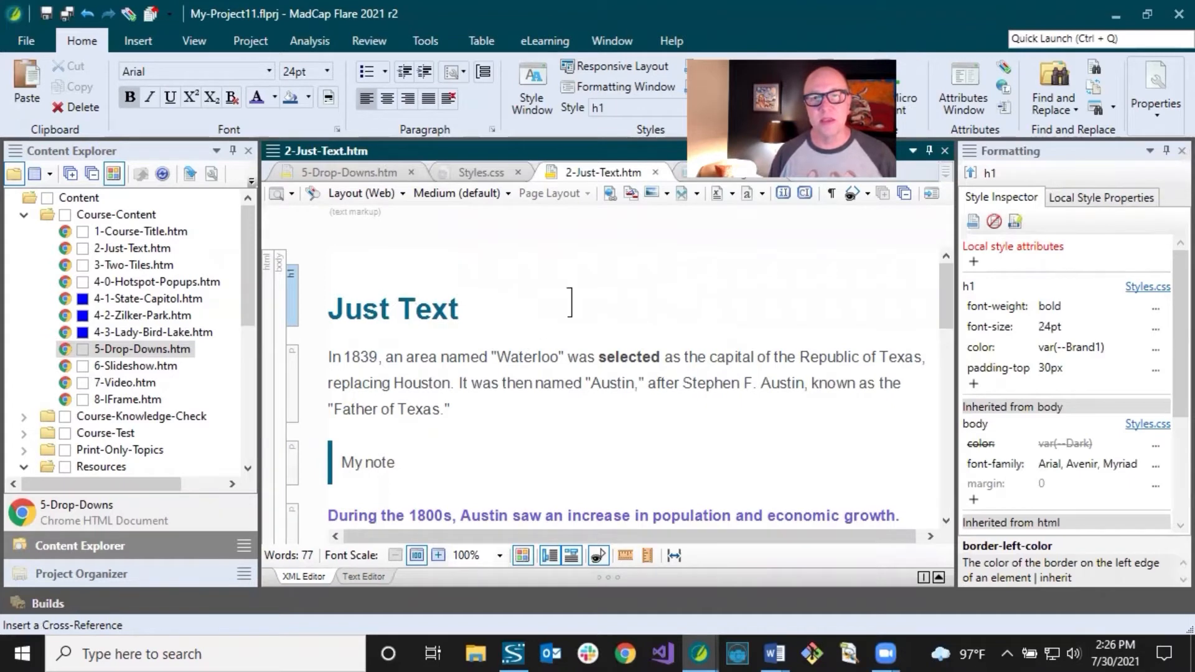
Inspect the heading, then the first paragraph's p, inherited body and html root color styles
{"action": "left_click", "coordinate": [415, 309]}
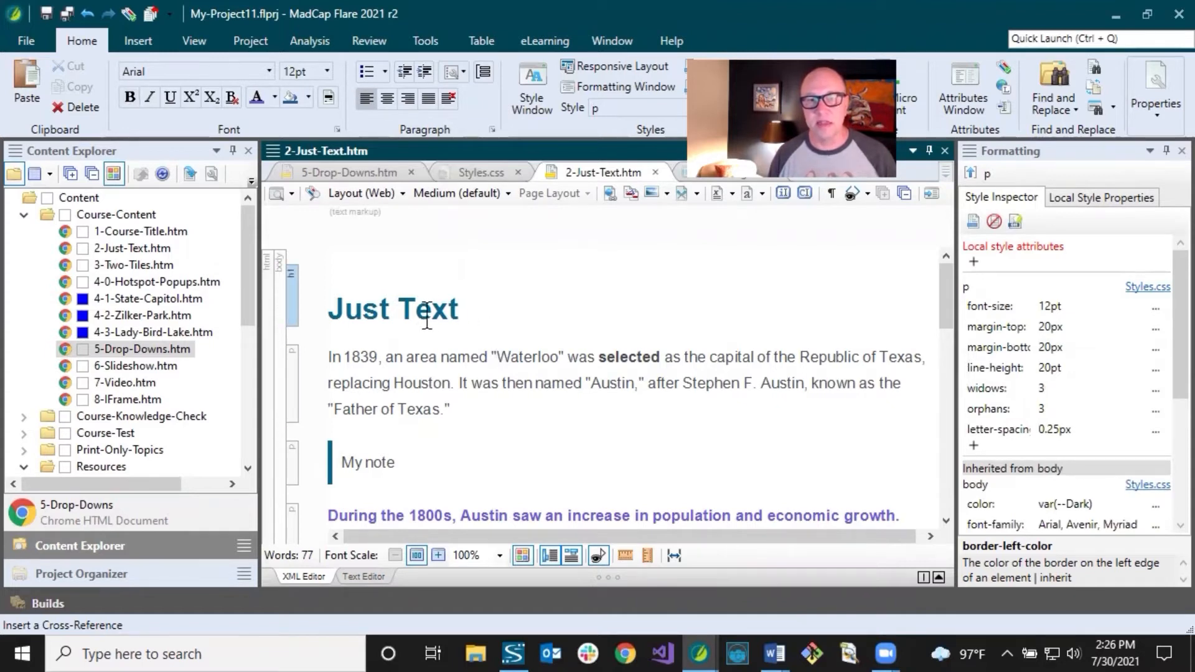
{"action": "left_click", "coordinate": [393, 308]}
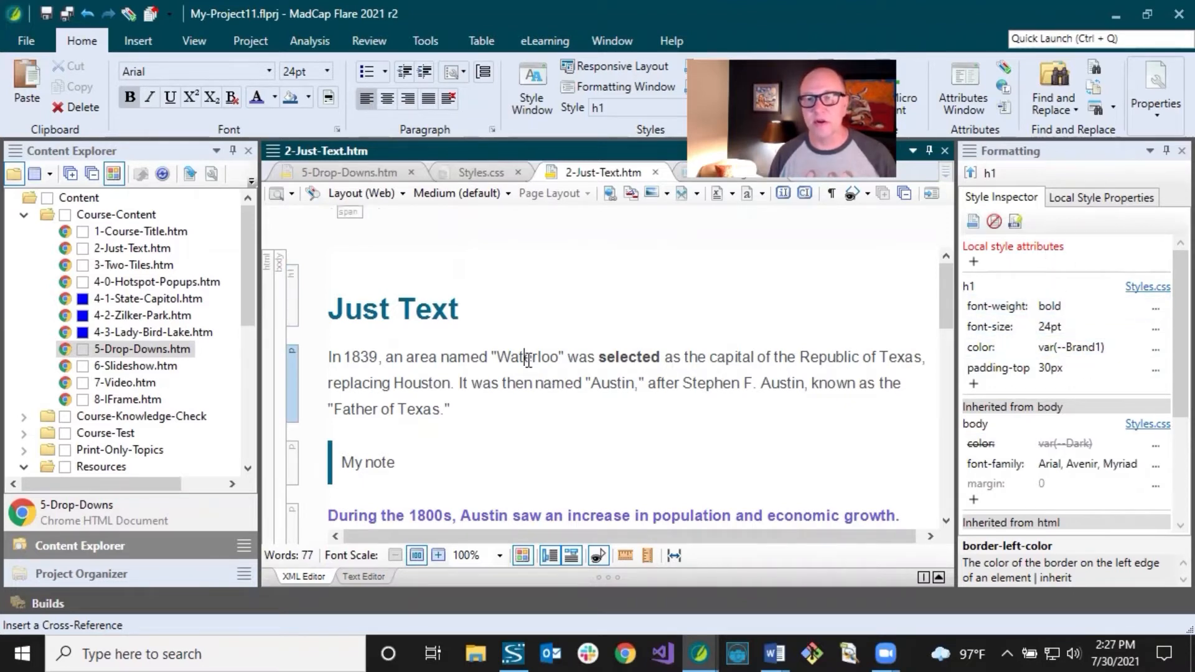
{"action": "left_click", "coordinate": [541, 362]}
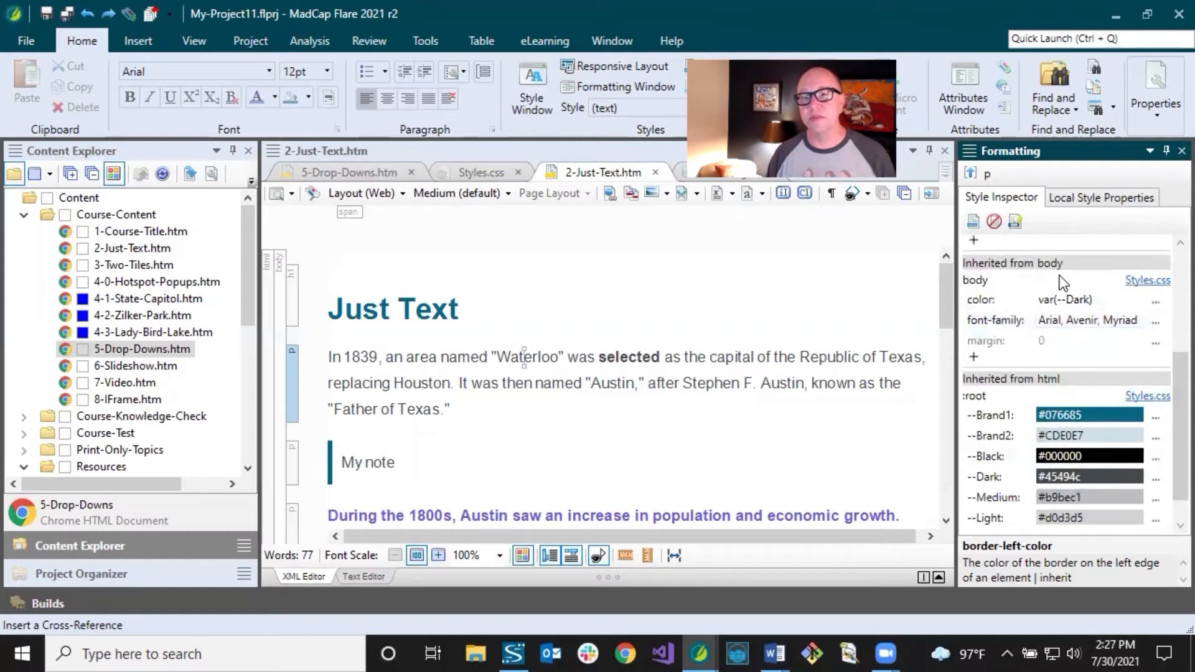
{"action": "mouse_move", "coordinate": [1062, 320]}
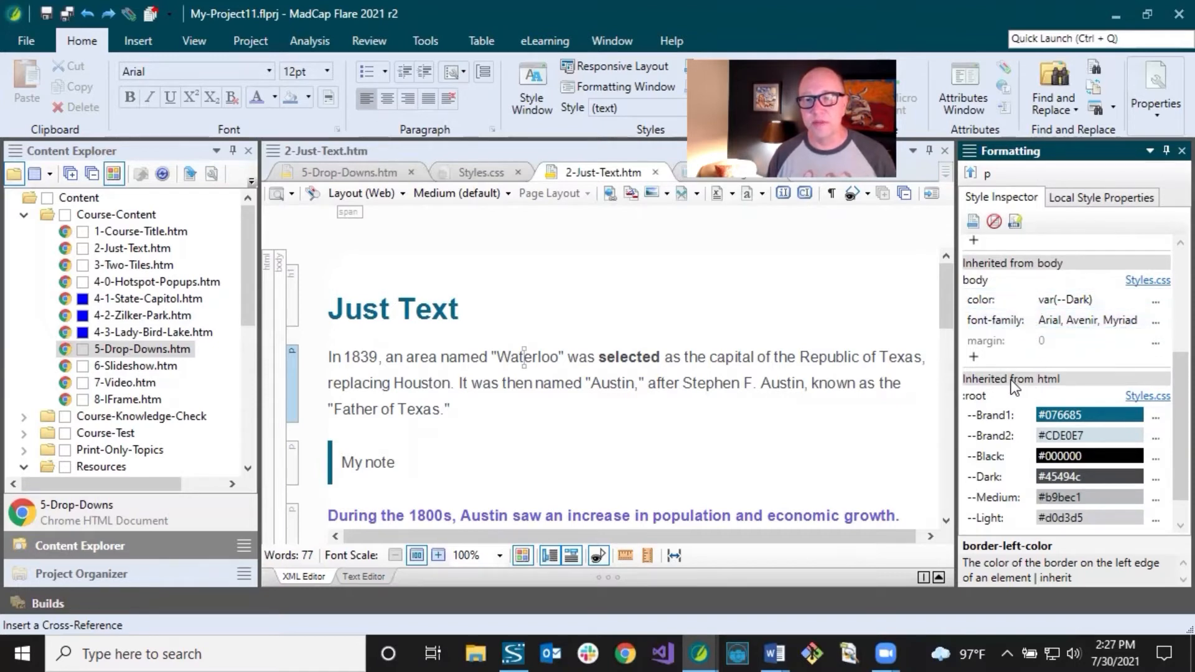
{"action": "mouse_move", "coordinate": [1052, 387]}
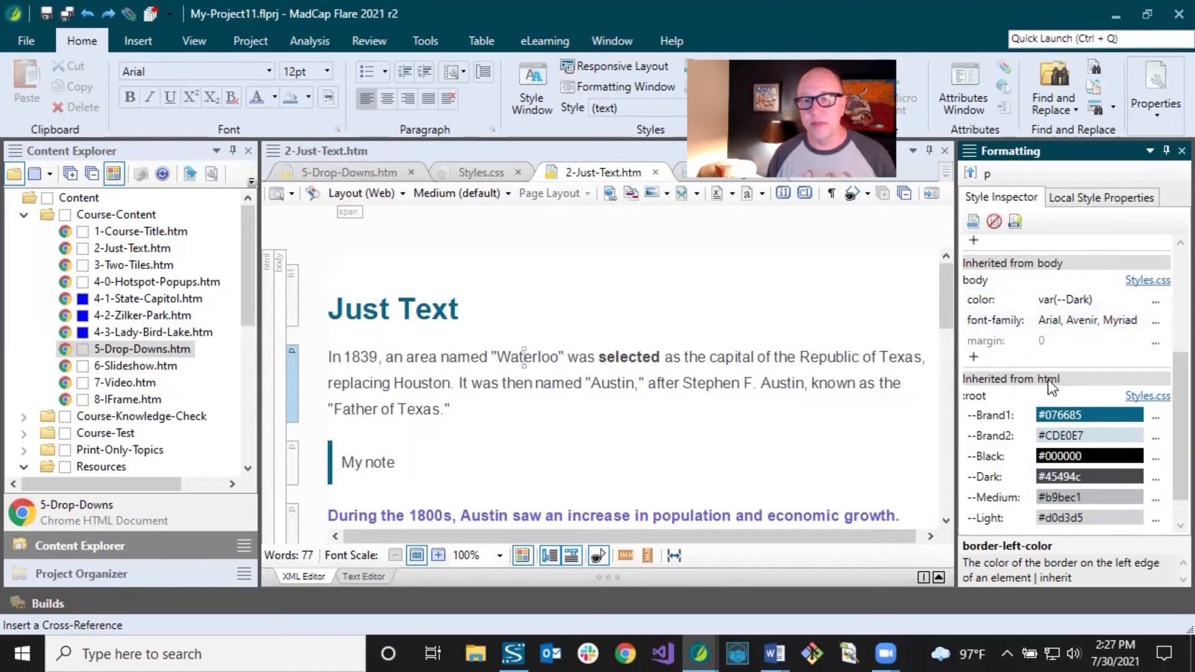
{"action": "scroll", "scroll_direction": "down", "scroll_amount": 3}
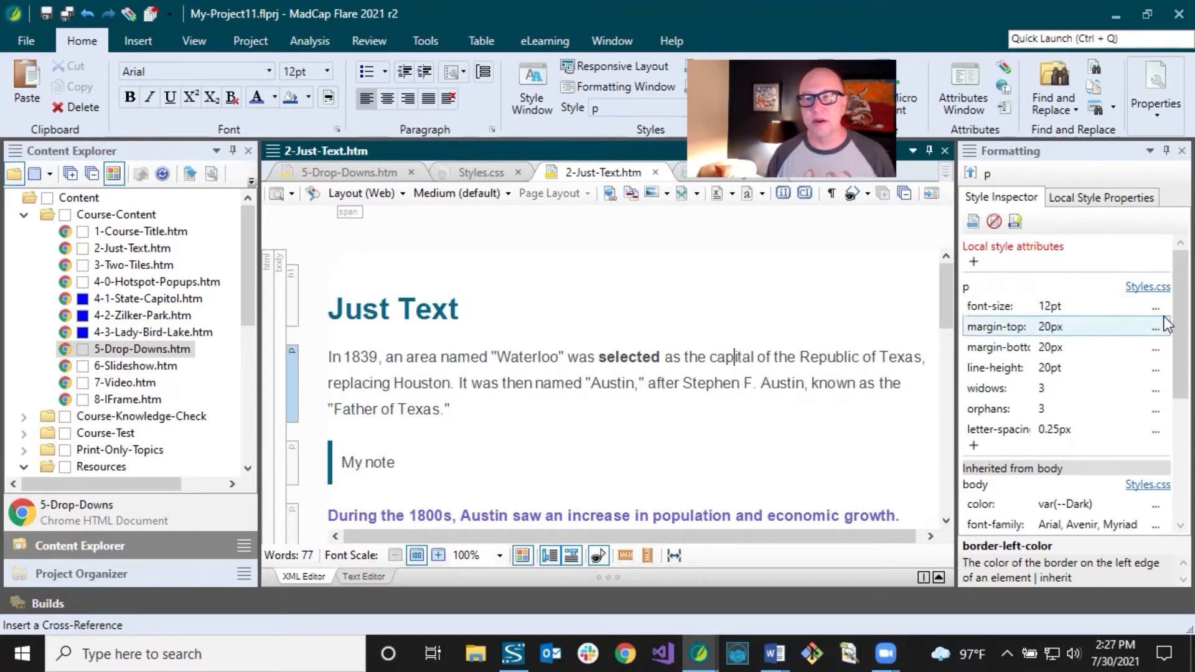
Change the p style's font-size from 12pt to 16pt in Styles.css
{"action": "left_click", "coordinate": [1090, 305]}
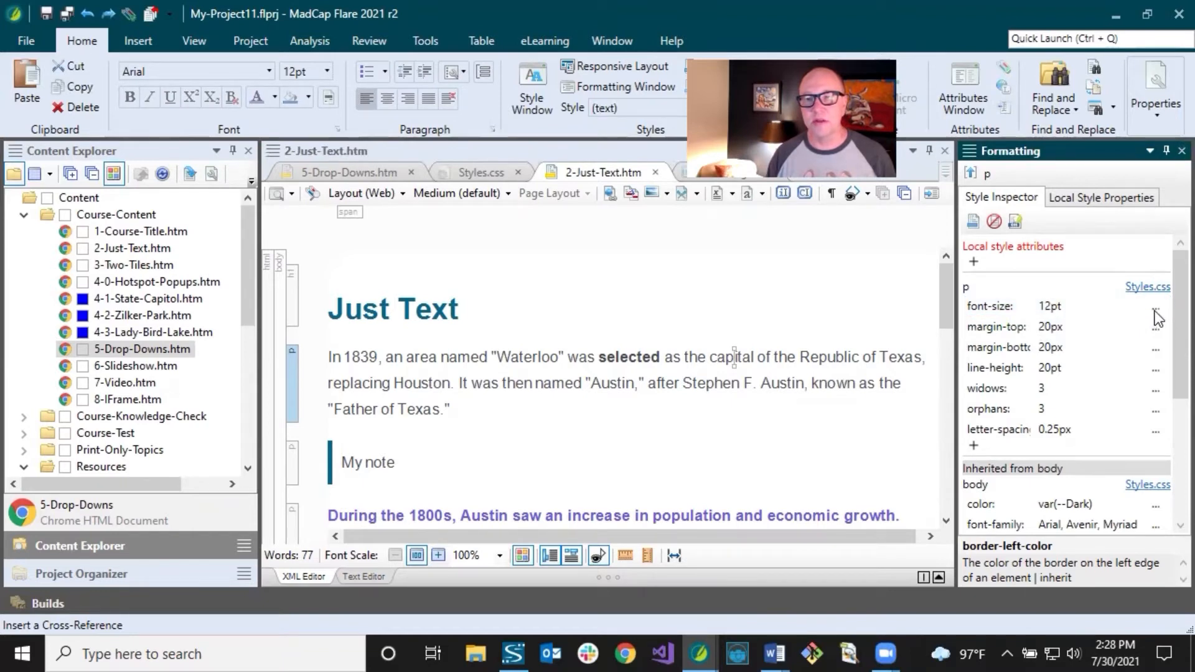
{"action": "left_click", "coordinate": [1155, 306]}
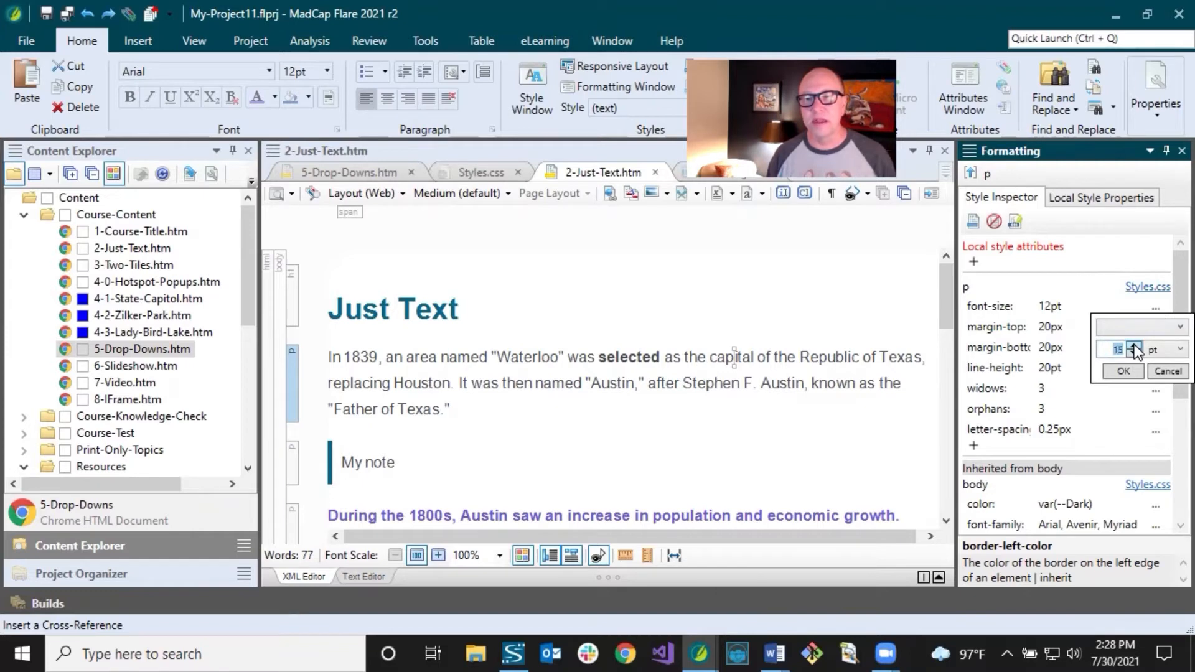
{"action": "left_click", "coordinate": [1120, 371]}
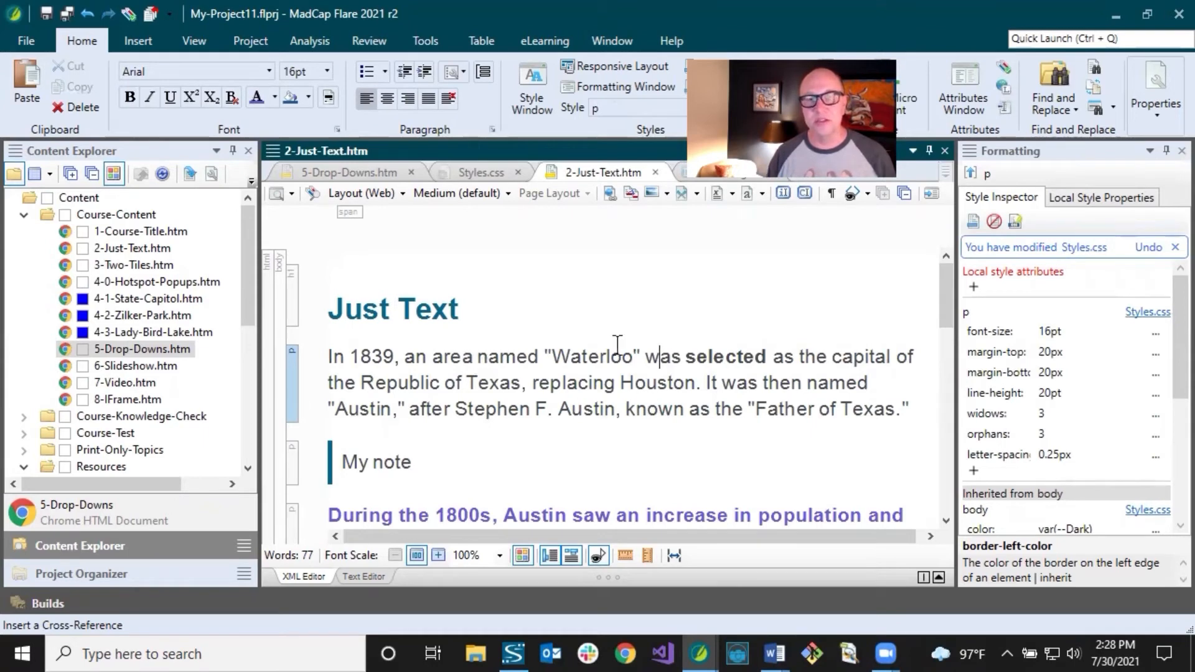
{"action": "mouse_move", "coordinate": [659, 353]}
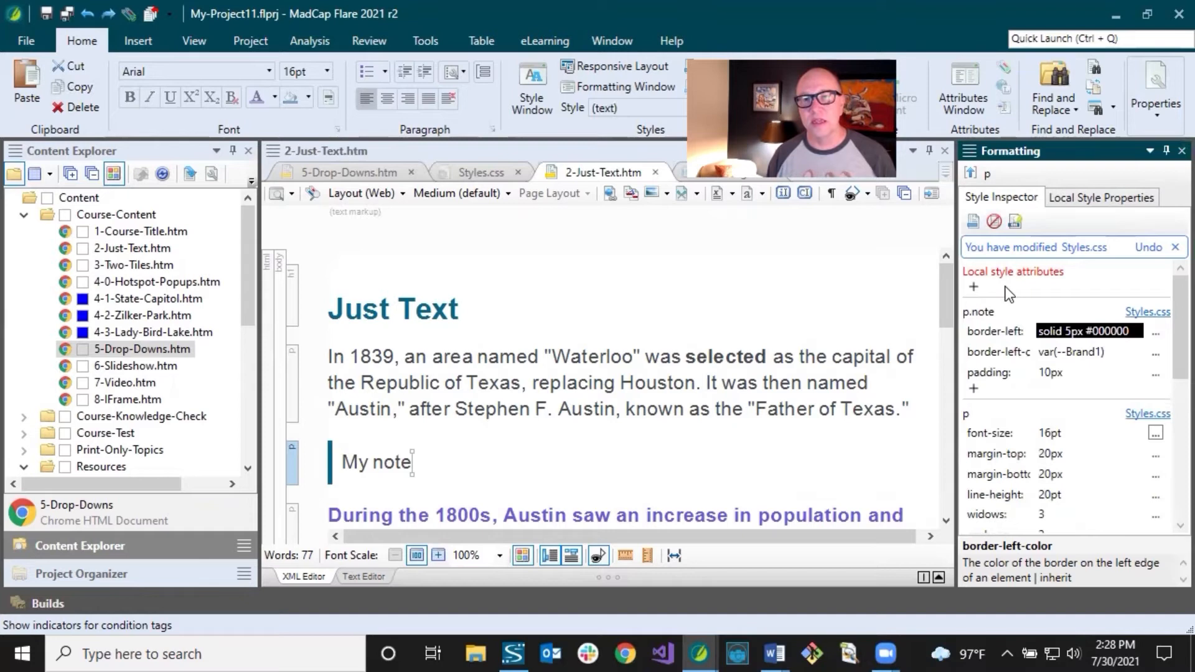
{"action": "mouse_move", "coordinate": [1010, 258]}
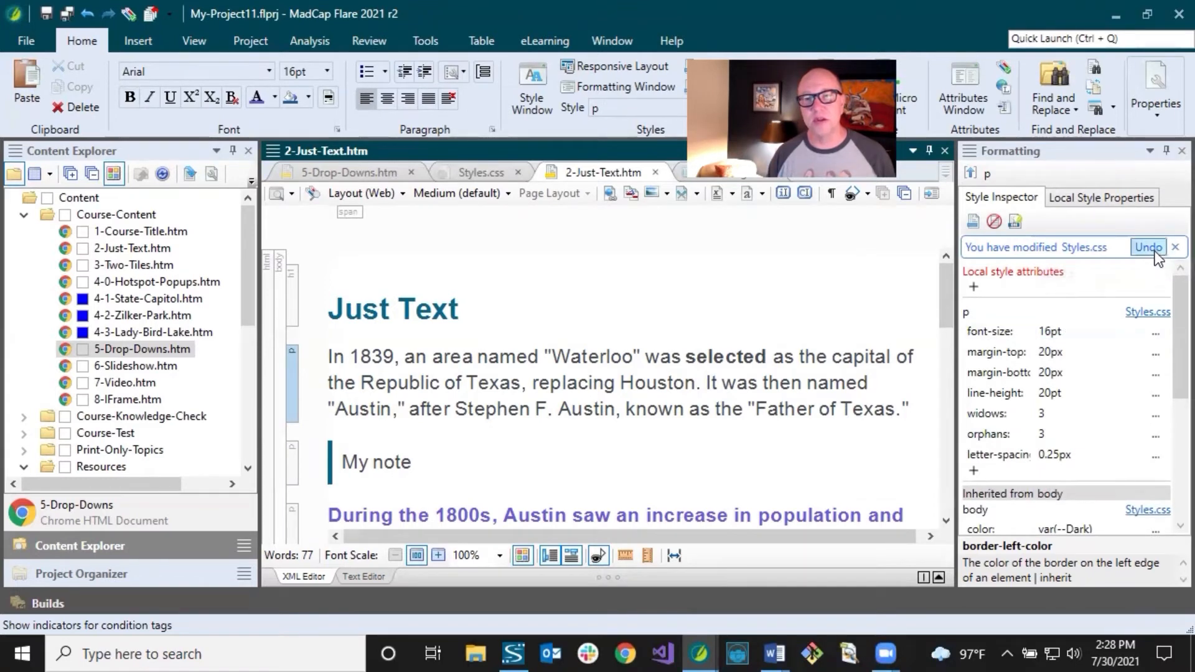
Undo the Styles.css font-size edit and scroll down to the purple paragraph
{"action": "left_click", "coordinate": [1147, 247]}
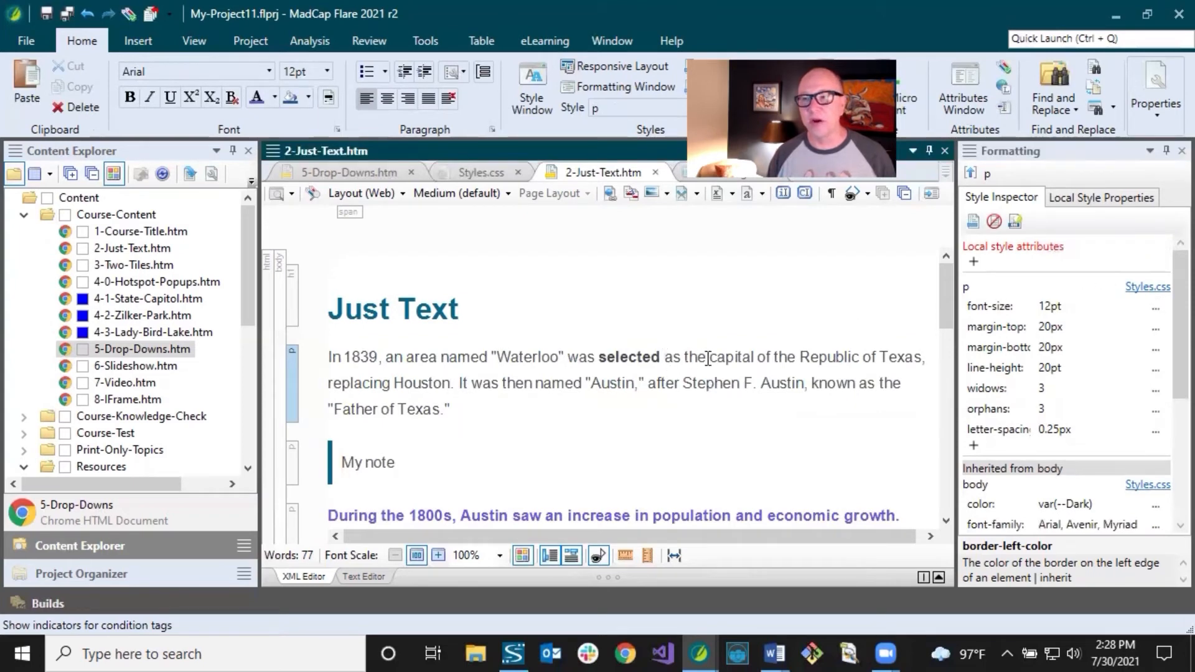
{"action": "scroll", "scroll_direction": "down", "scroll_amount": 3}
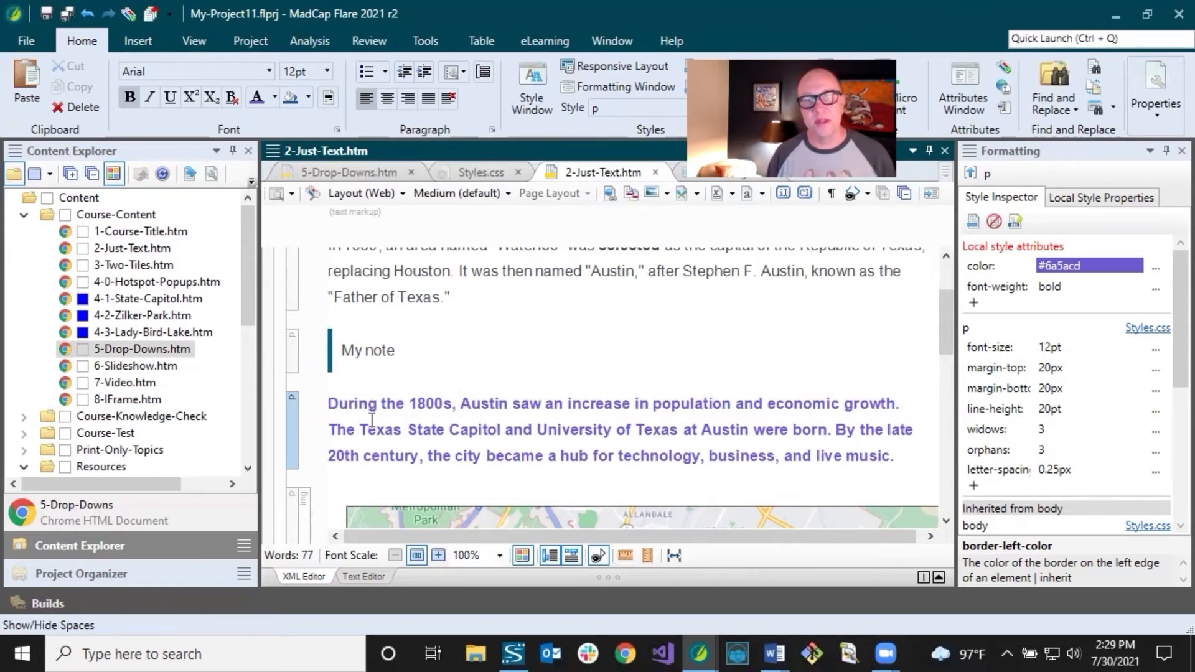
Select the purple paragraph and start a new CSS style class from its formatting
{"action": "left_click", "coordinate": [617, 109]}
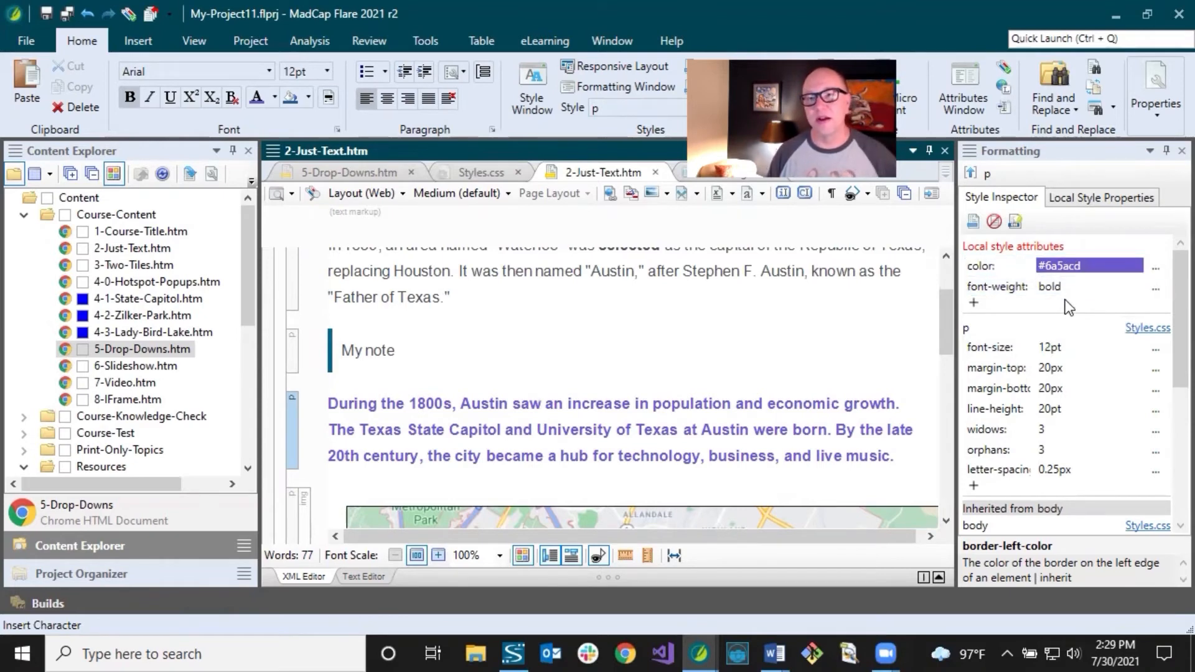
{"action": "left_click", "coordinate": [541, 404]}
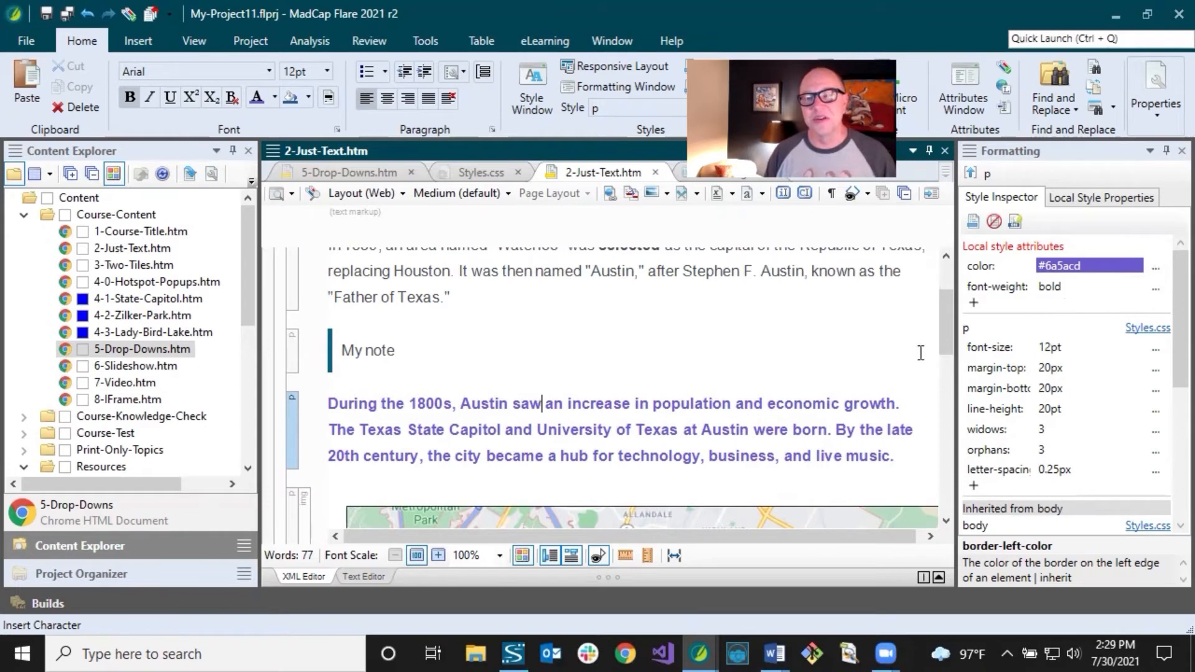
{"action": "mouse_move", "coordinate": [795, 417]}
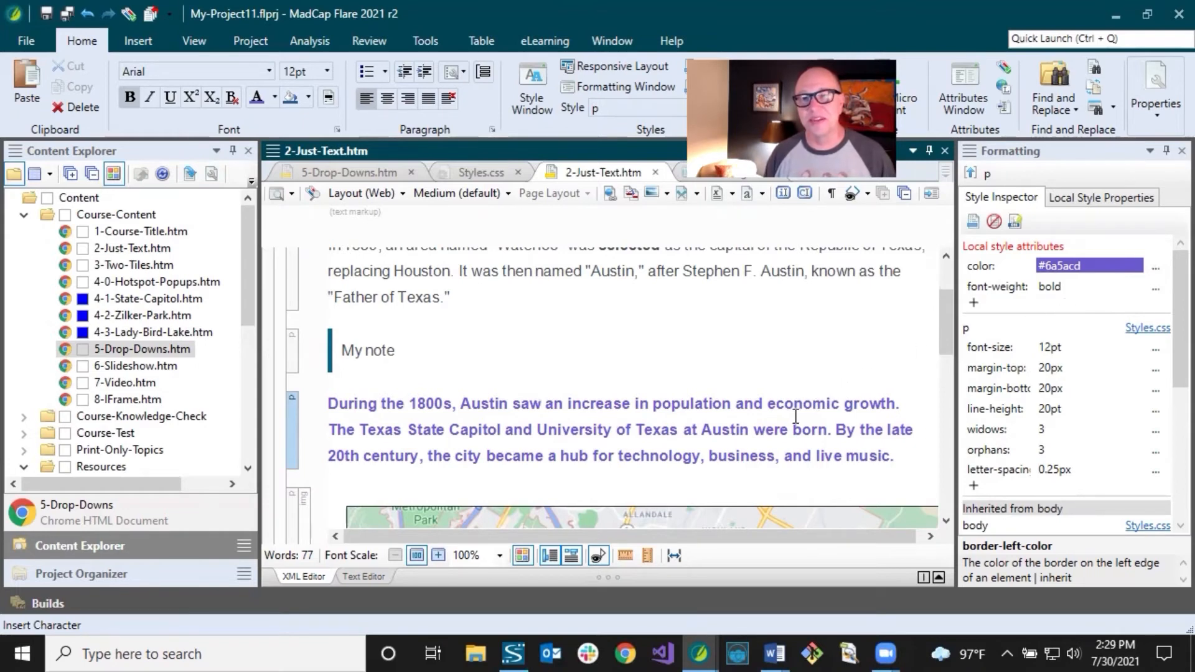
{"action": "mouse_move", "coordinate": [973, 221]}
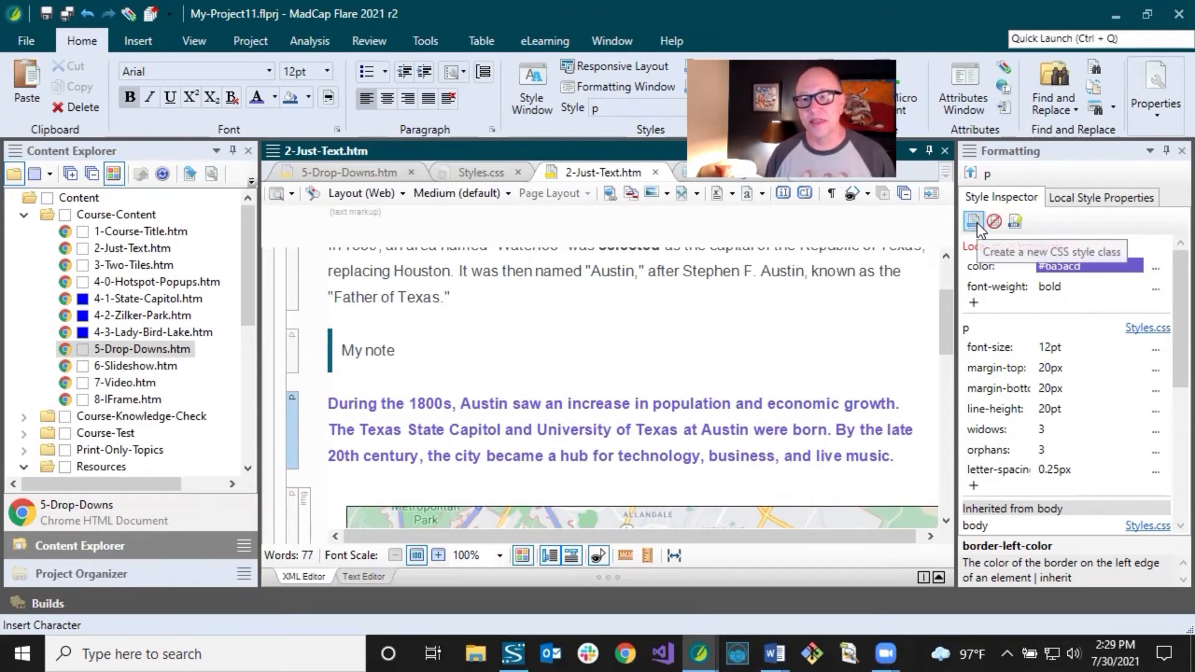
{"action": "left_click", "coordinate": [974, 221]}
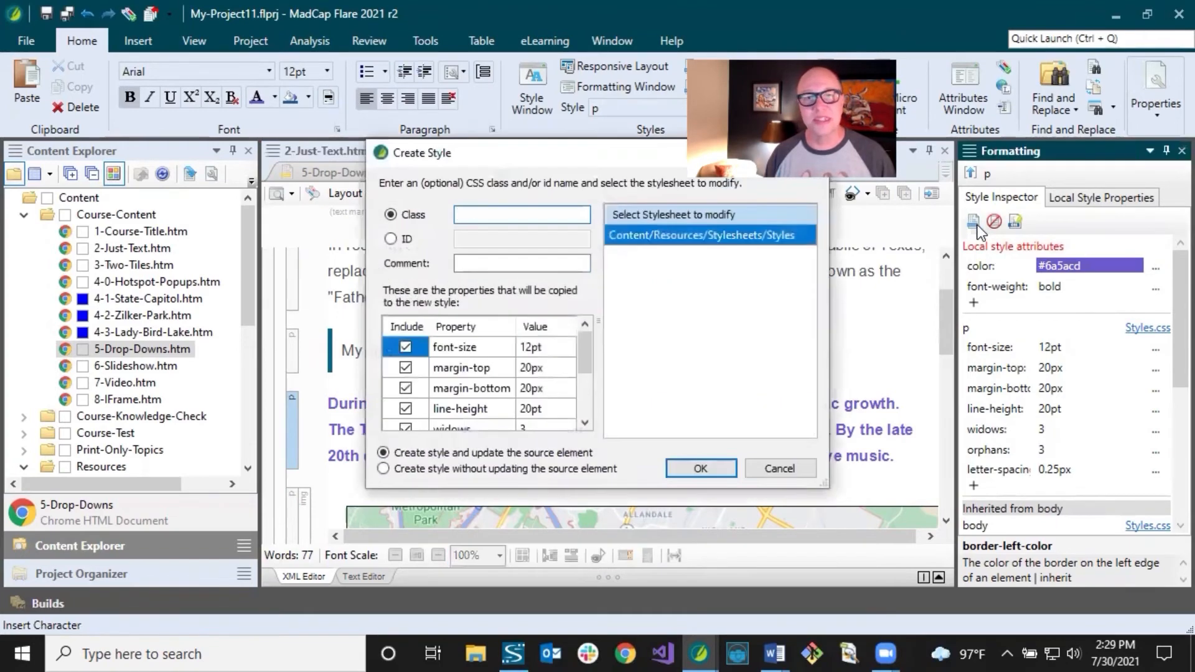
Scroll through the Create Style dialog's properties and cancel it
{"action": "scroll", "scroll_direction": "down", "scroll_amount": 3}
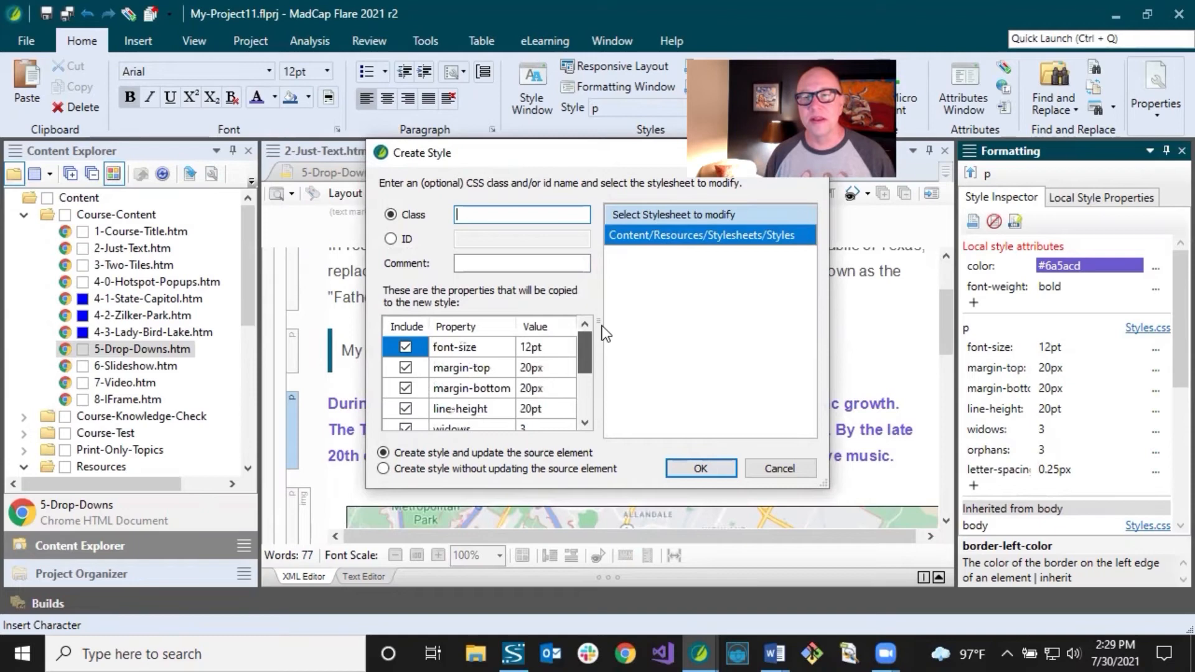
{"action": "scroll", "scroll_direction": "down", "scroll_amount": 3}
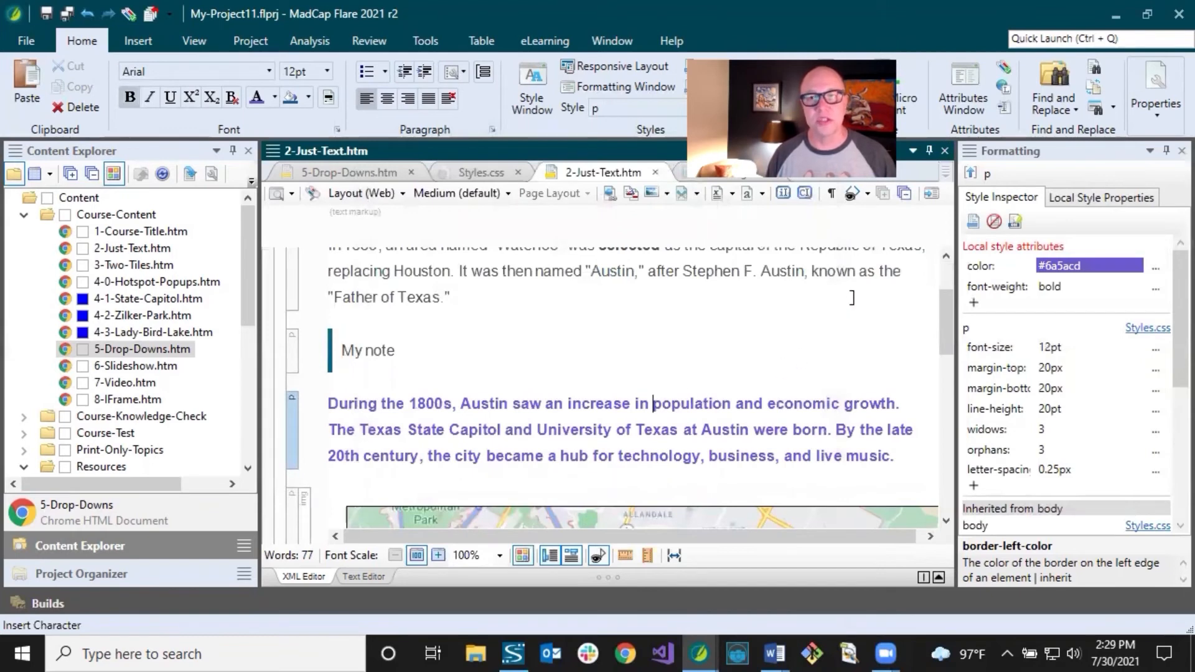
{"action": "mouse_move", "coordinate": [790, 329]}
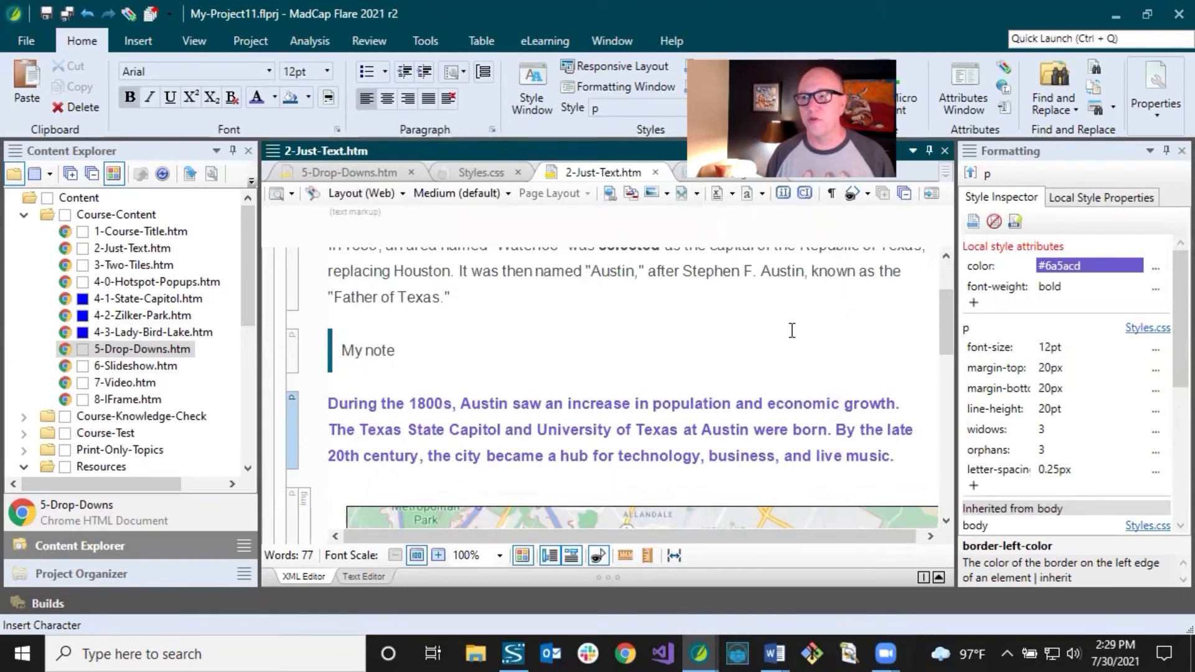
Add a 5px margin on all sides to the p.note style for My note
{"action": "left_click", "coordinate": [656, 402]}
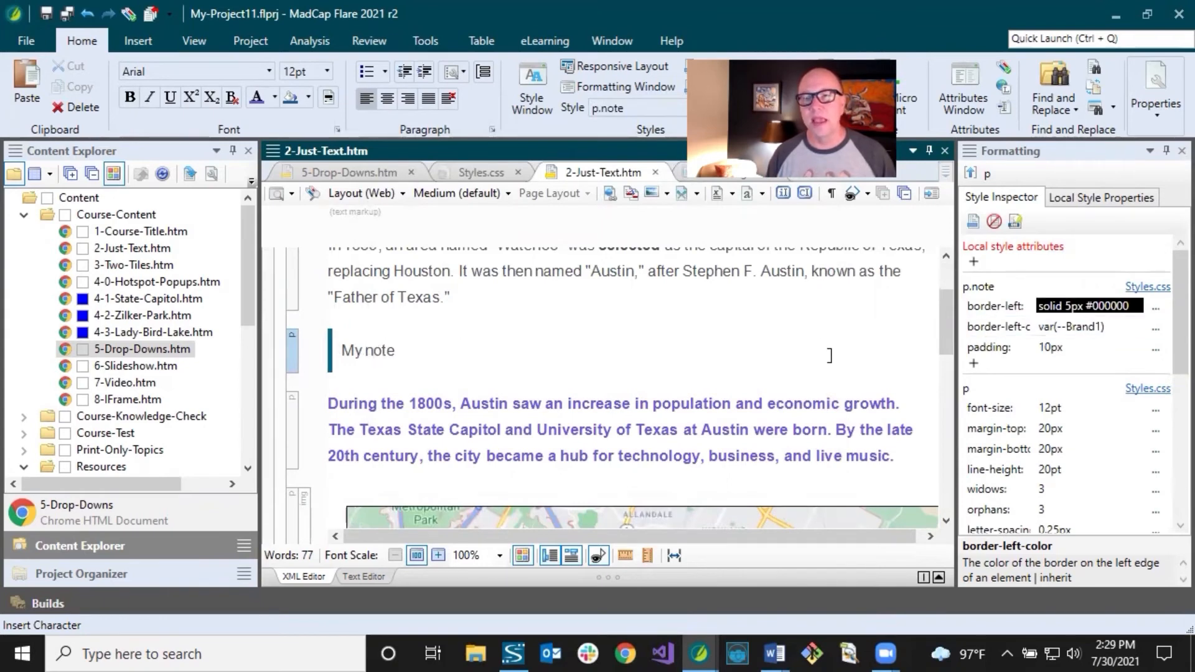
{"action": "left_click", "coordinate": [1088, 306]}
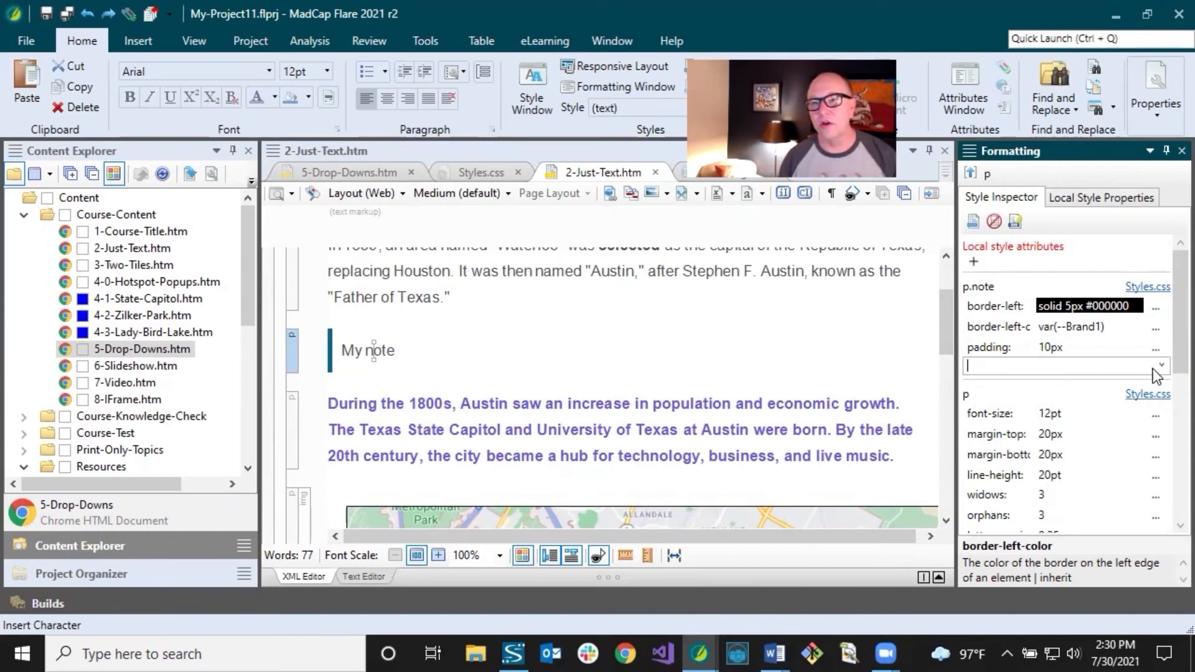
{"action": "left_click", "coordinate": [1059, 365]}
{"action": "type", "text": "margin"}
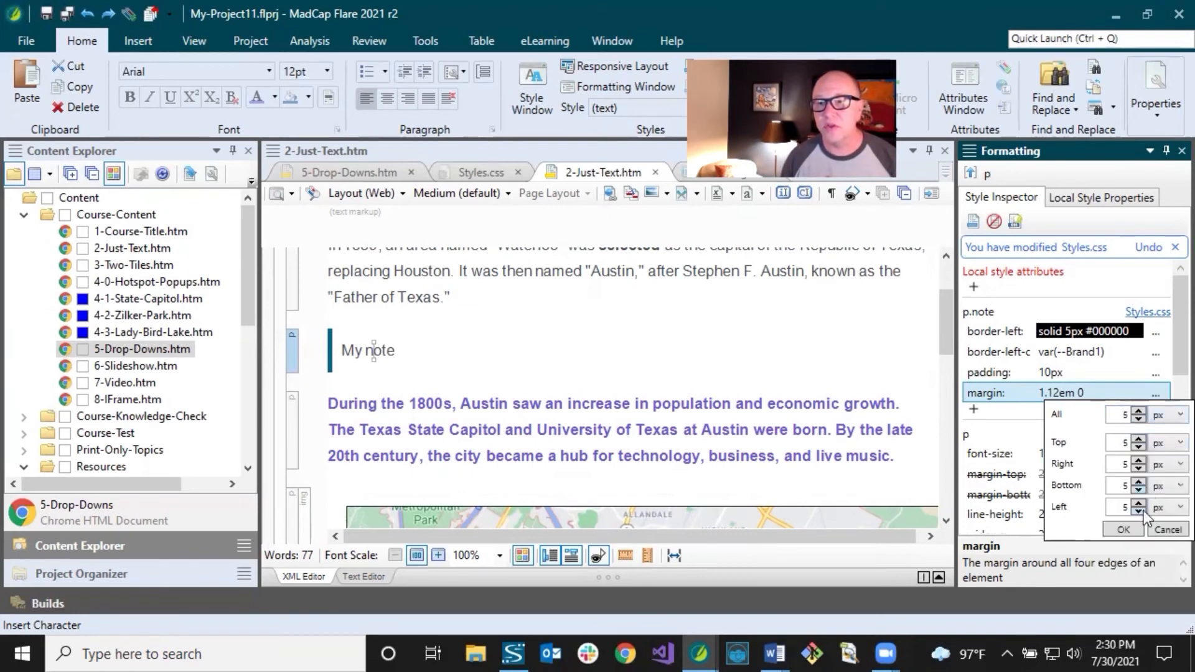
{"action": "left_click", "coordinate": [1121, 529]}
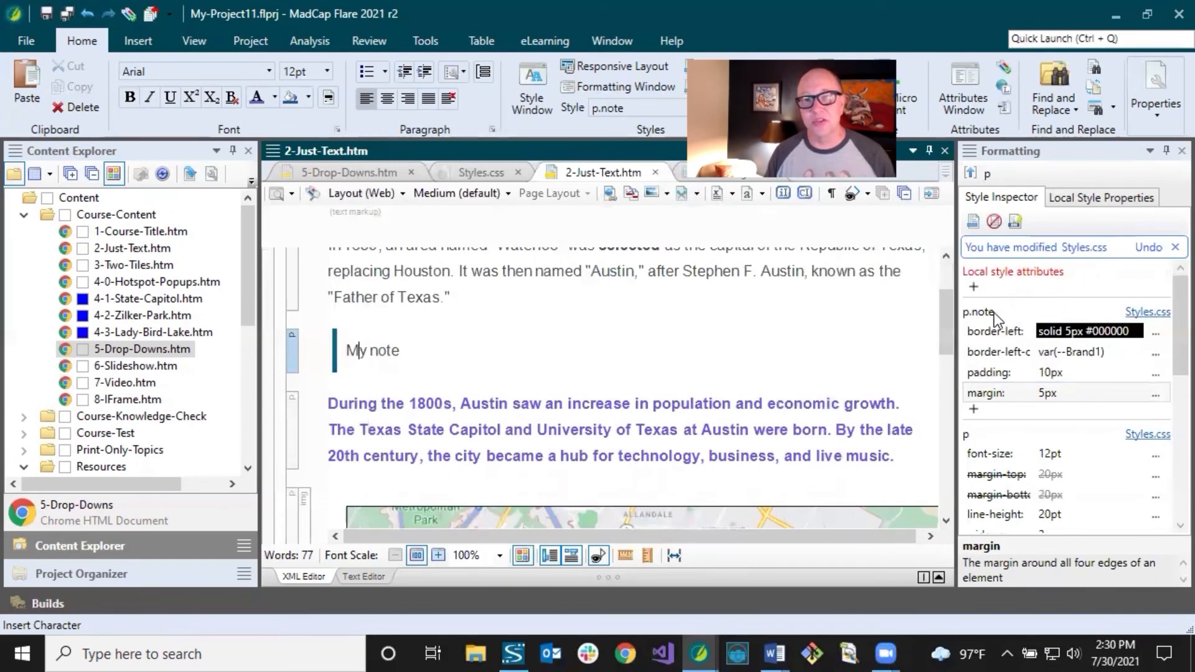
{"action": "left_click", "coordinate": [737, 400]}
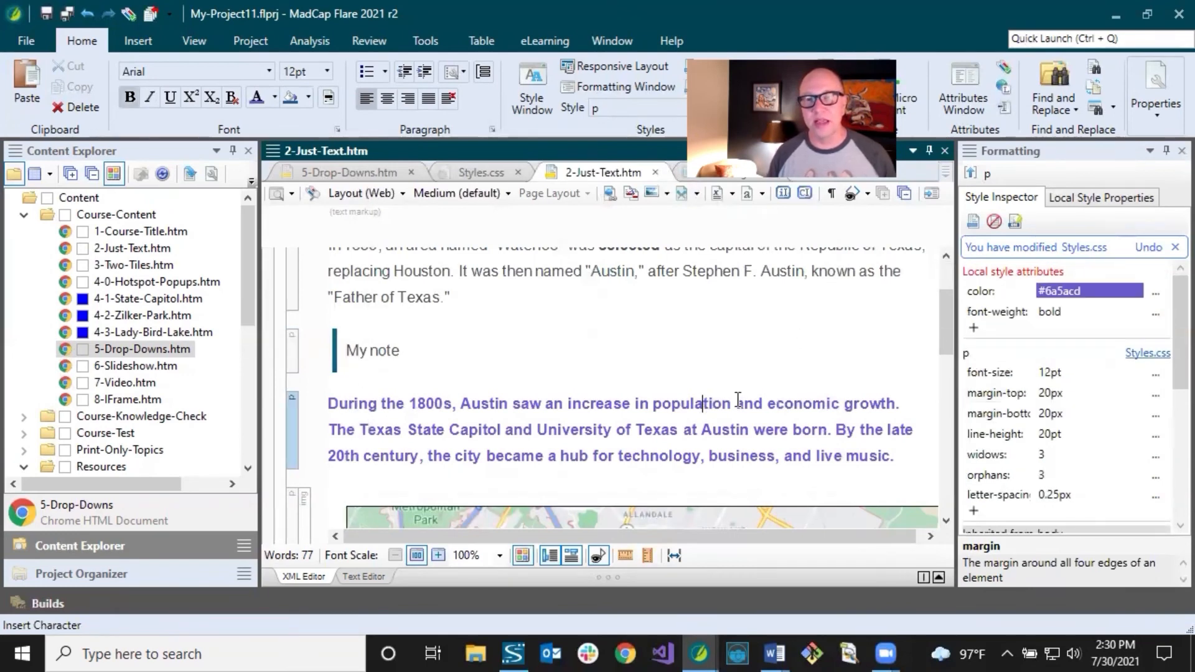
{"action": "mouse_move", "coordinate": [1055, 250]}
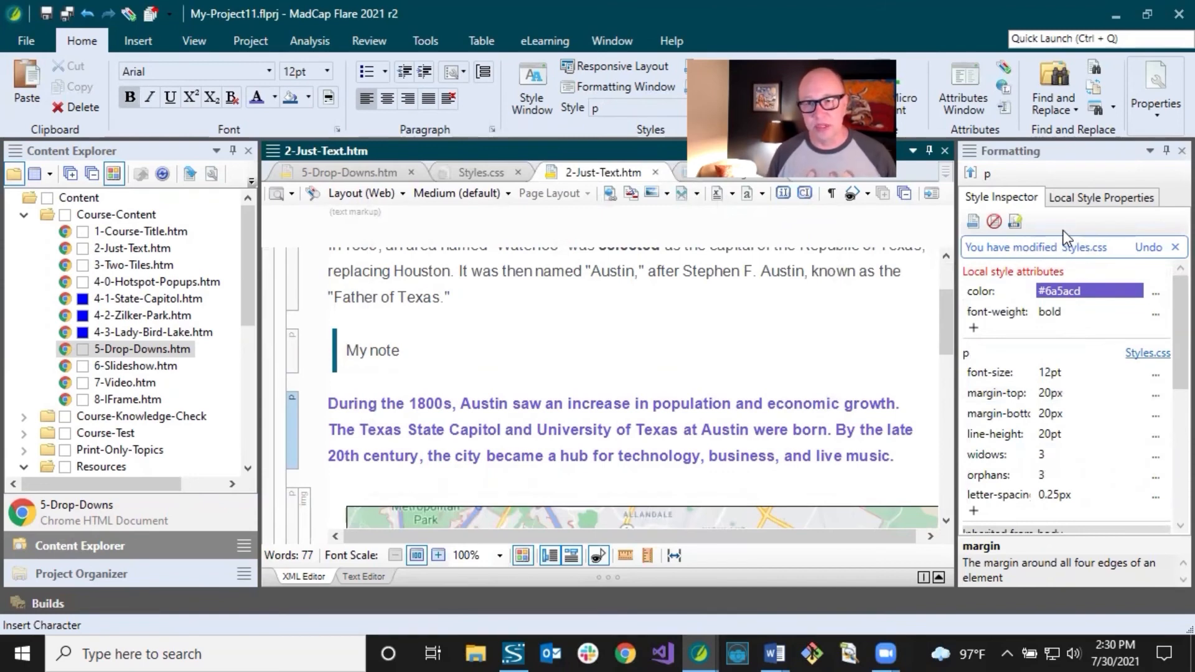
{"action": "left_click", "coordinate": [701, 403]}
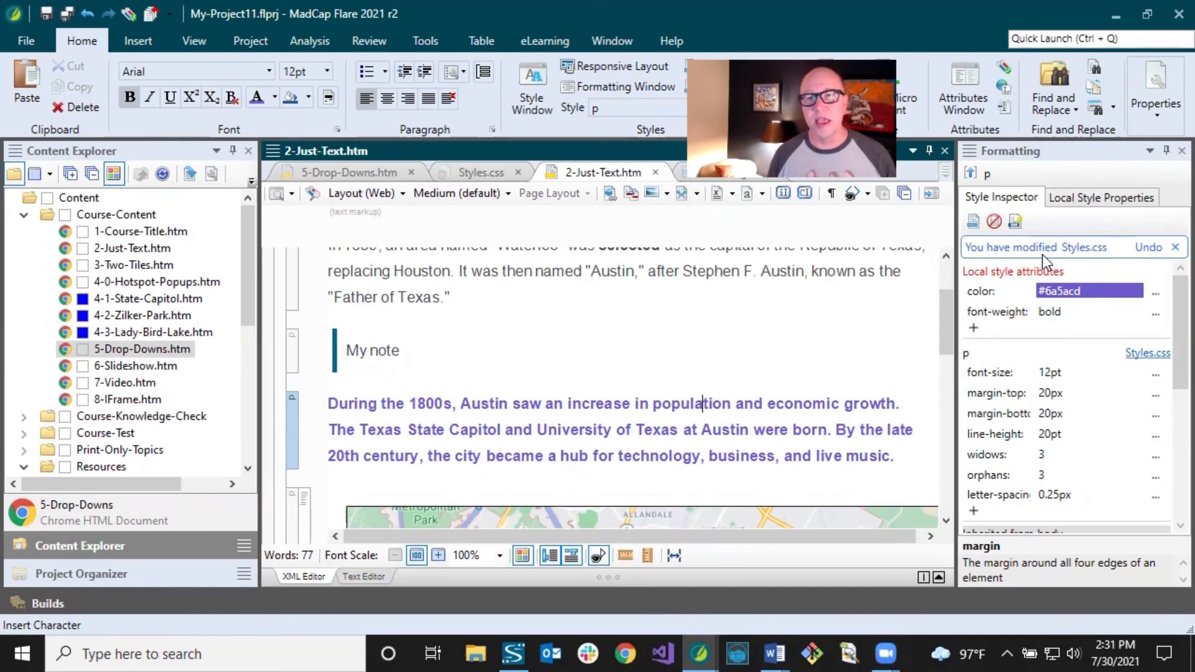
{"action": "left_click", "coordinate": [1088, 495]}
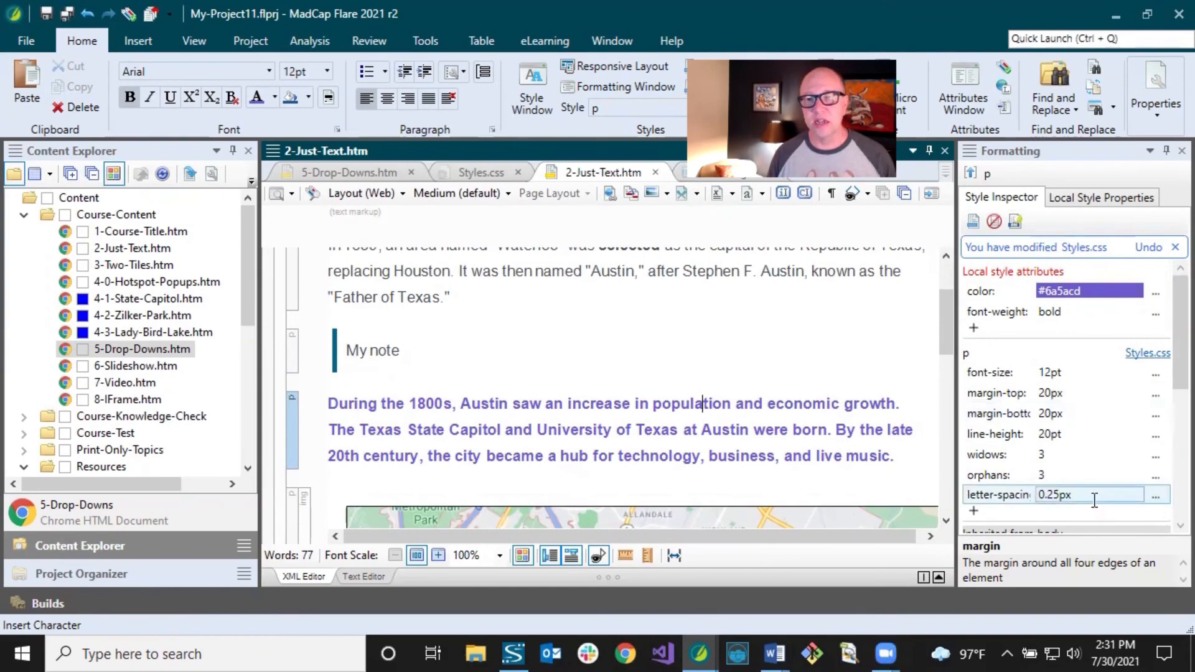